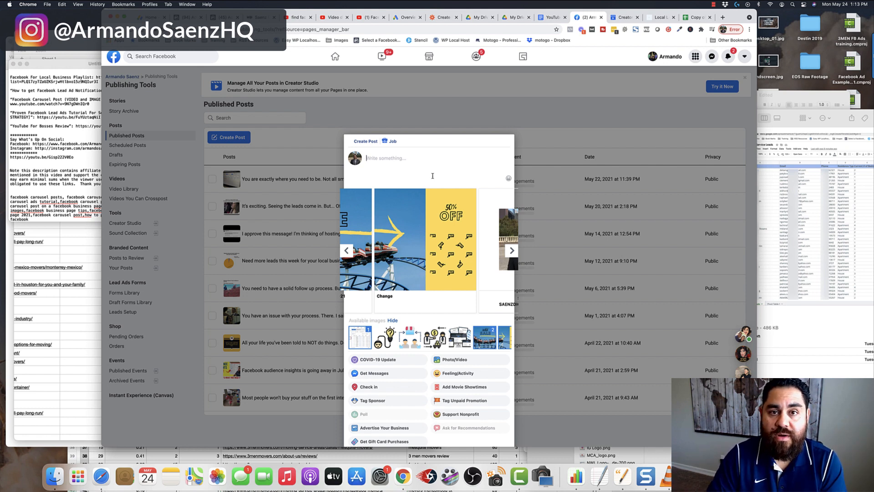
# - Advance the carousel preview to the 'See more at saenzdigitalacademy.com' profile end card
pyautogui.click(510, 250)
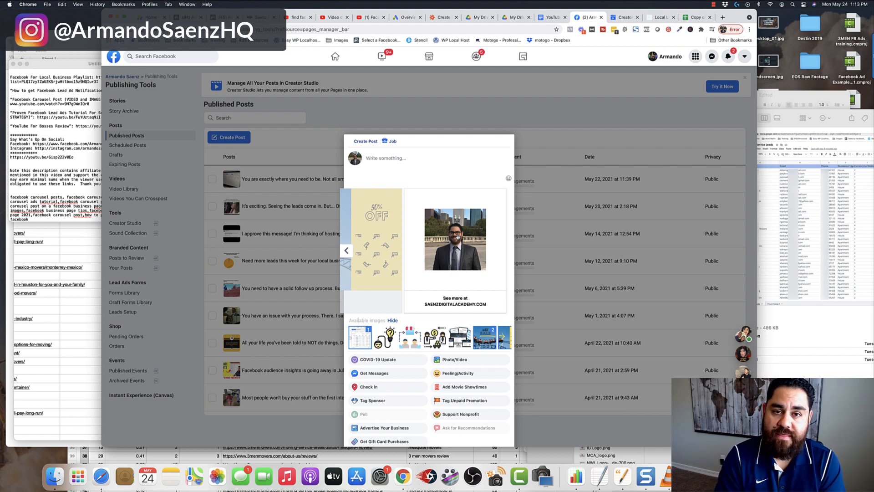